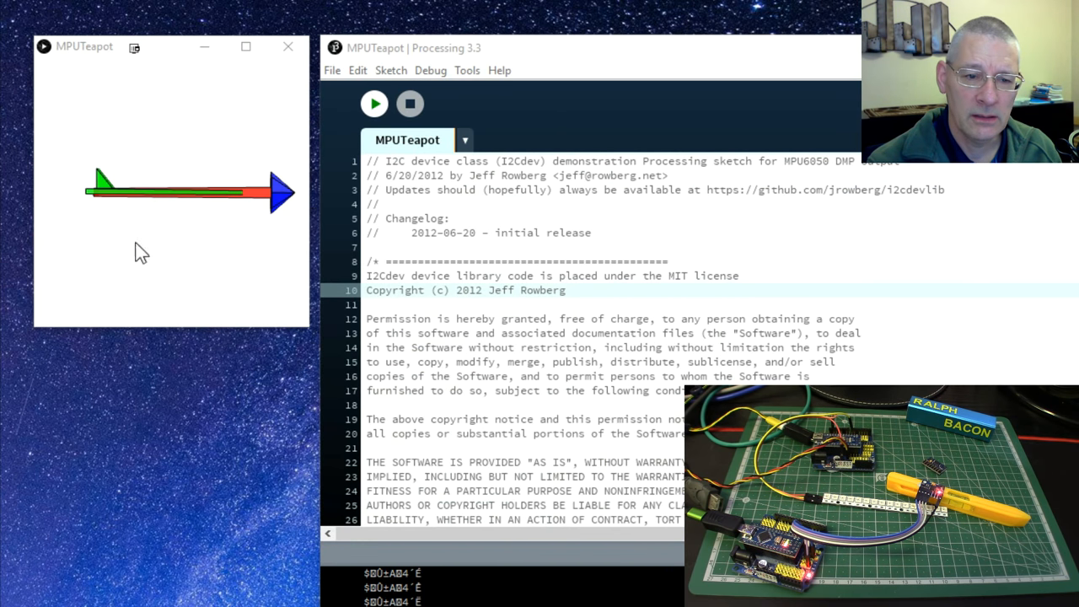
pyautogui.moveTo(197, 230)
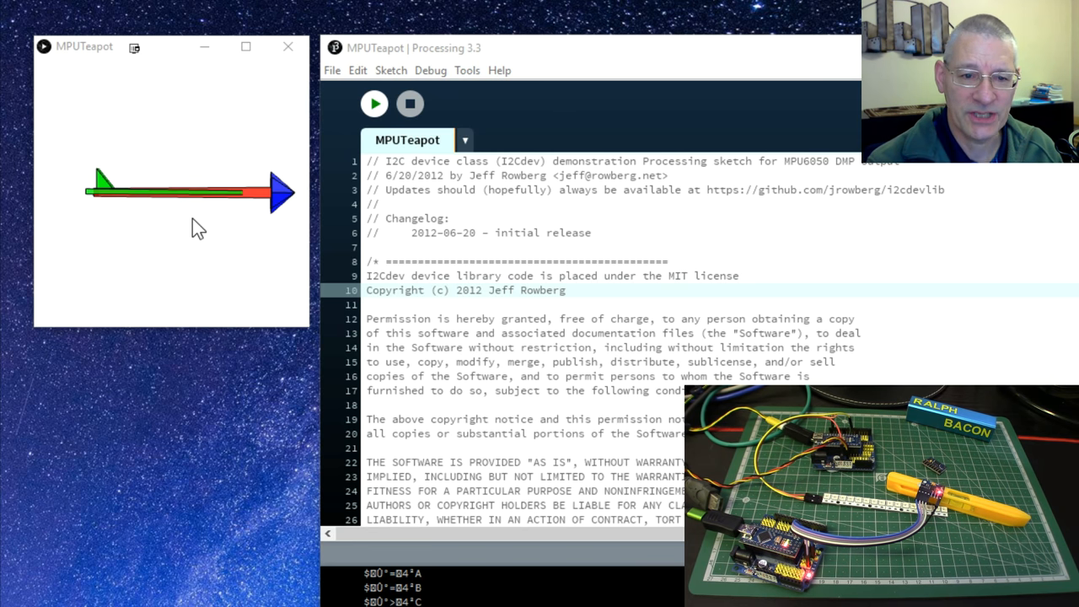
pyautogui.moveTo(430, 155)
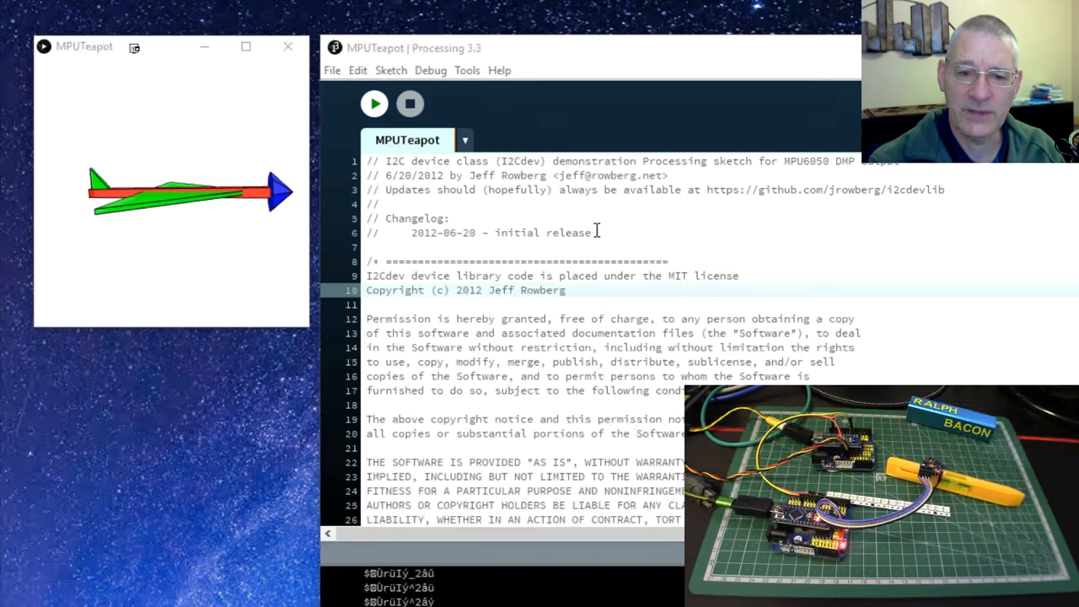
# - Scroll the MPUTeapot sketch past the licence header to its imports and global variables
pyautogui.scroll(-3)
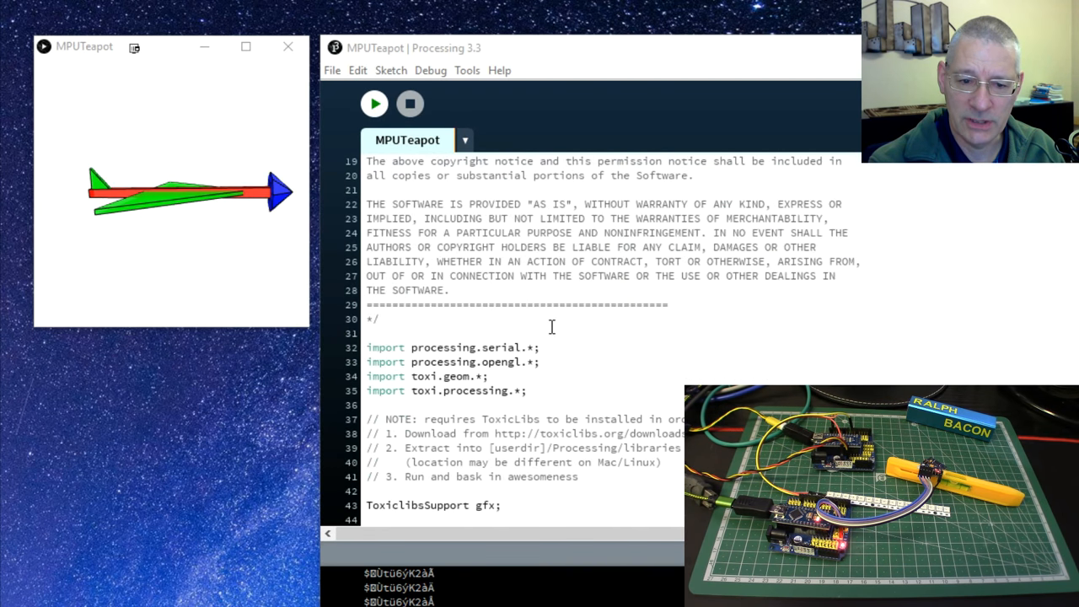
pyautogui.scroll(-3)
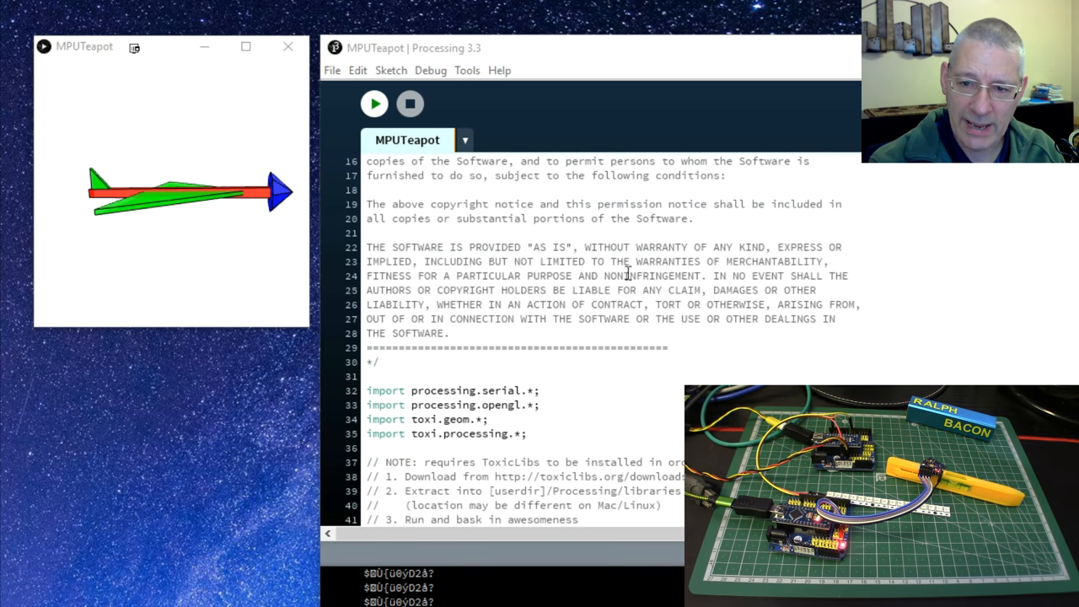
pyautogui.scroll(-3)
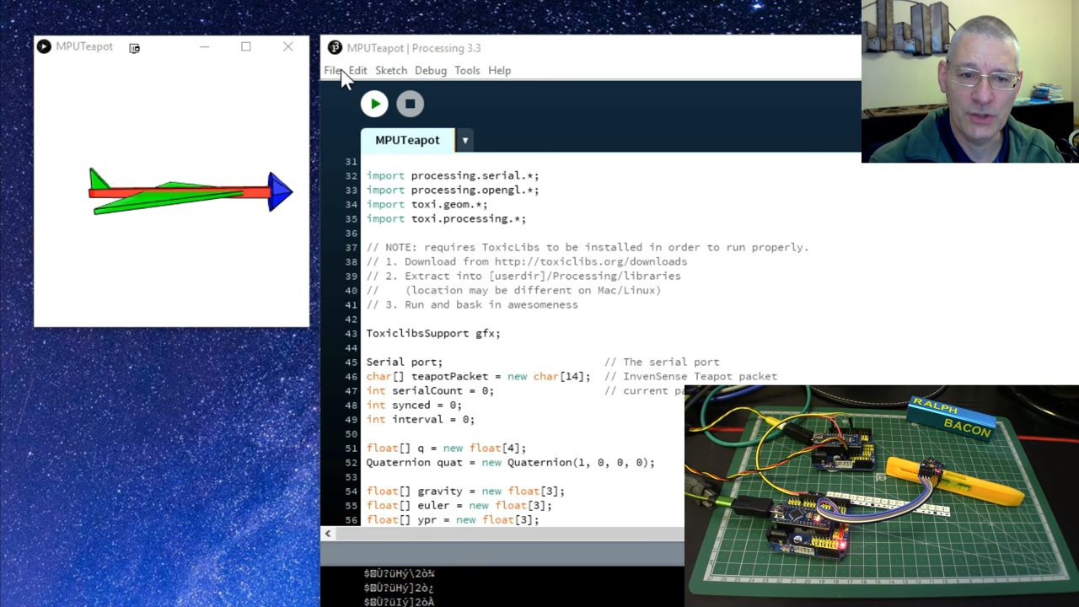
pyautogui.click(332, 70)
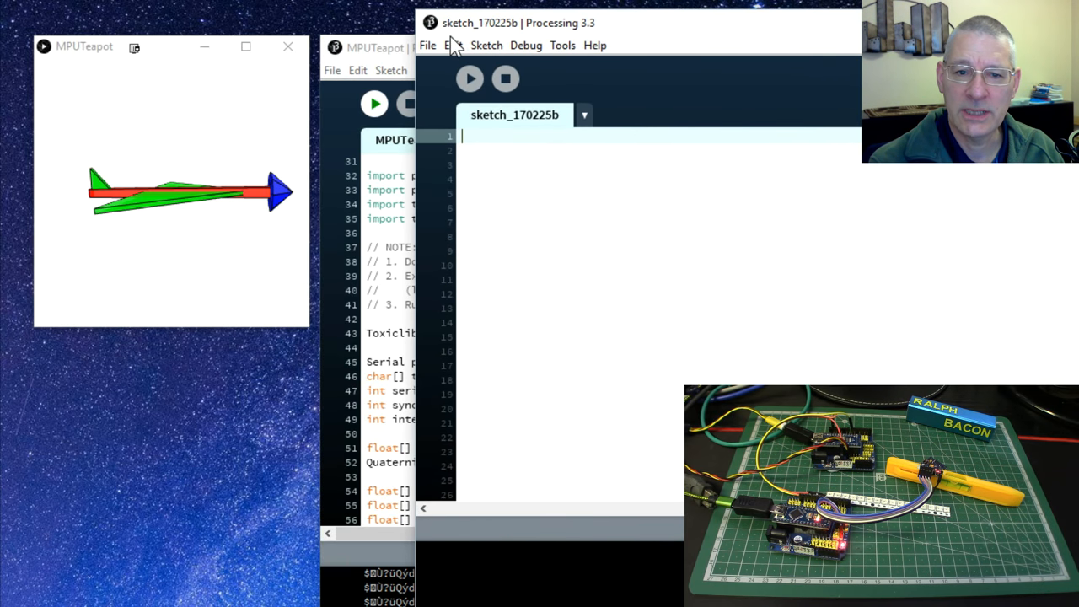
pyautogui.moveTo(602, 114)
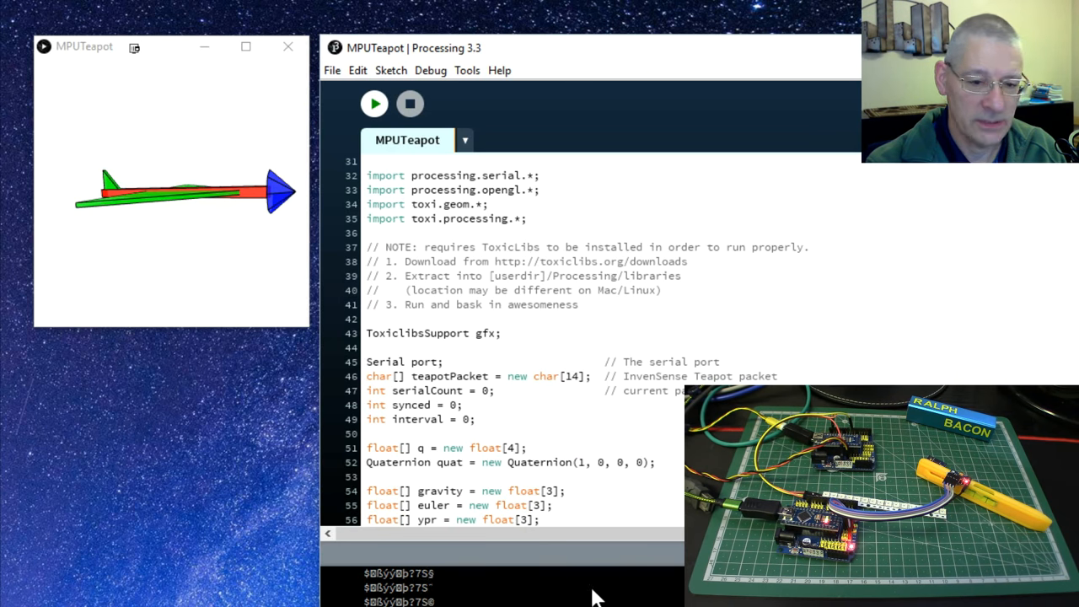
pyautogui.moveTo(576, 533); pyautogui.dragTo(575, 419)
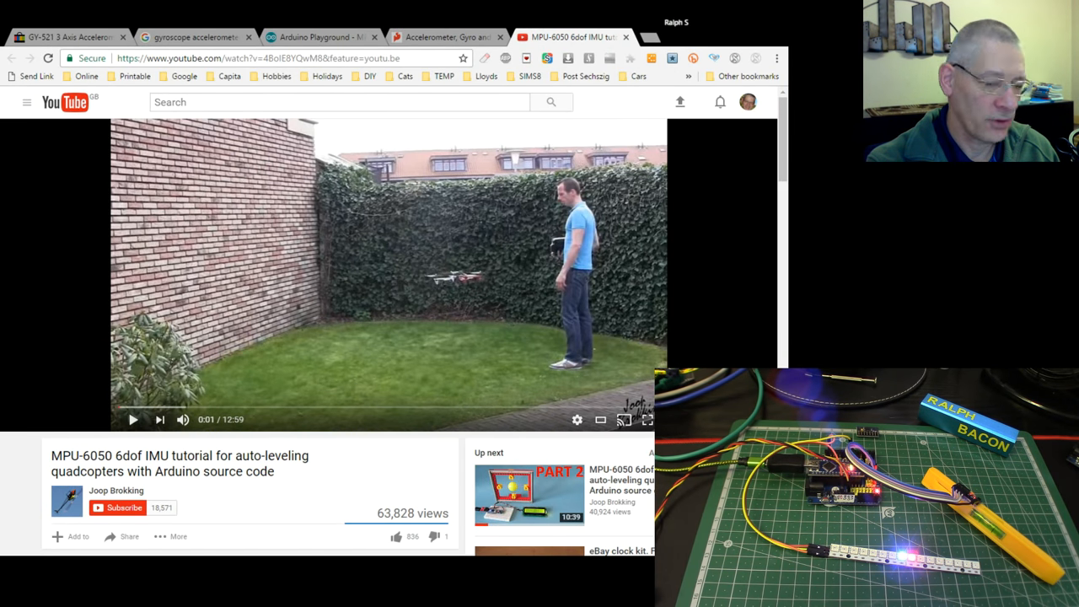
pyautogui.moveTo(582, 291)
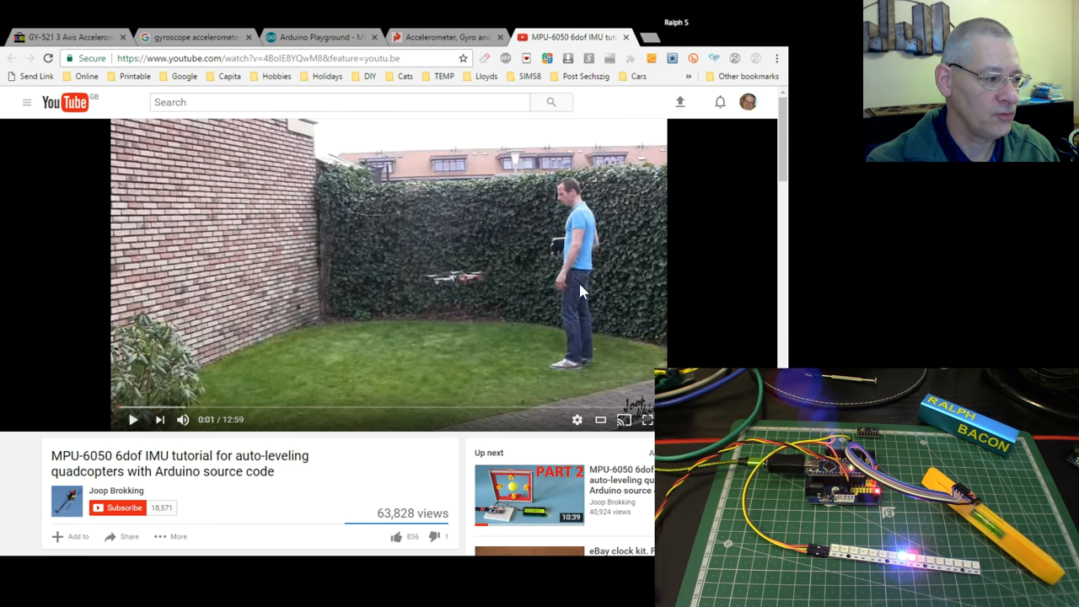
pyautogui.moveTo(442, 278)
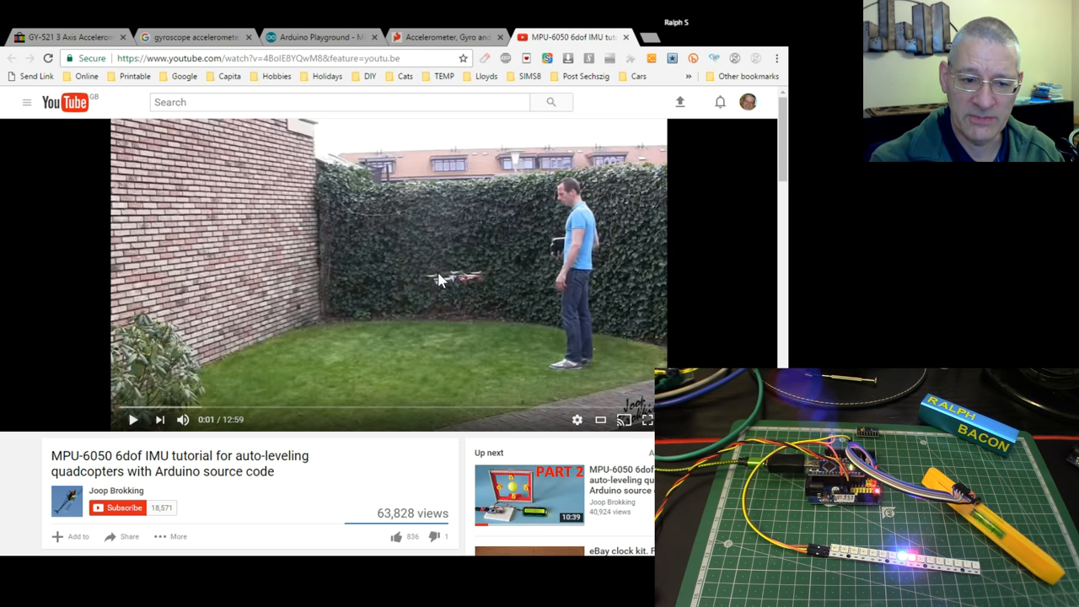
pyautogui.moveTo(476, 307)
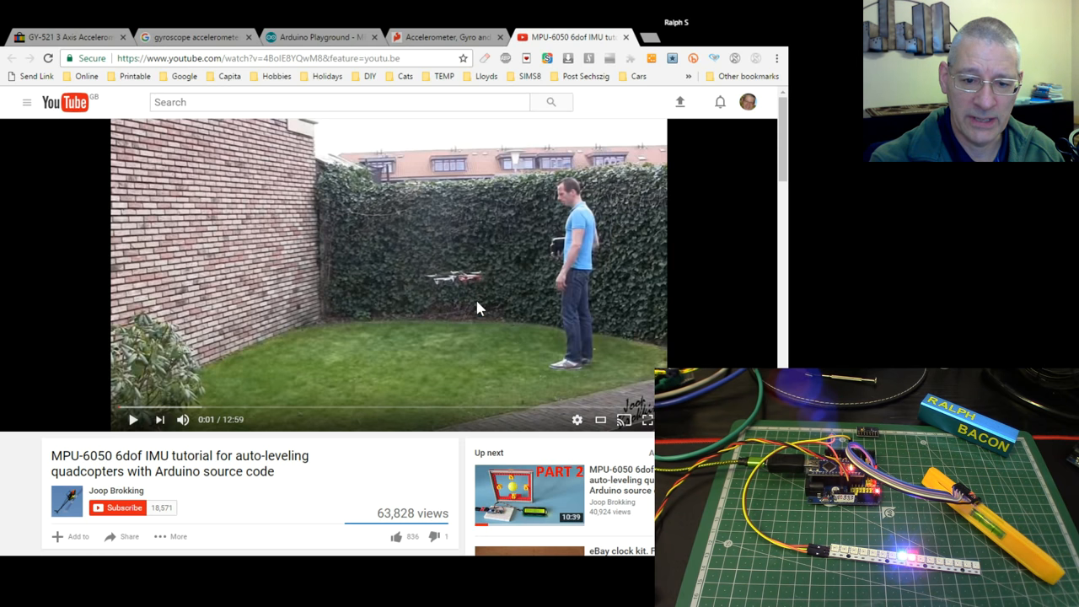
pyautogui.moveTo(516, 339)
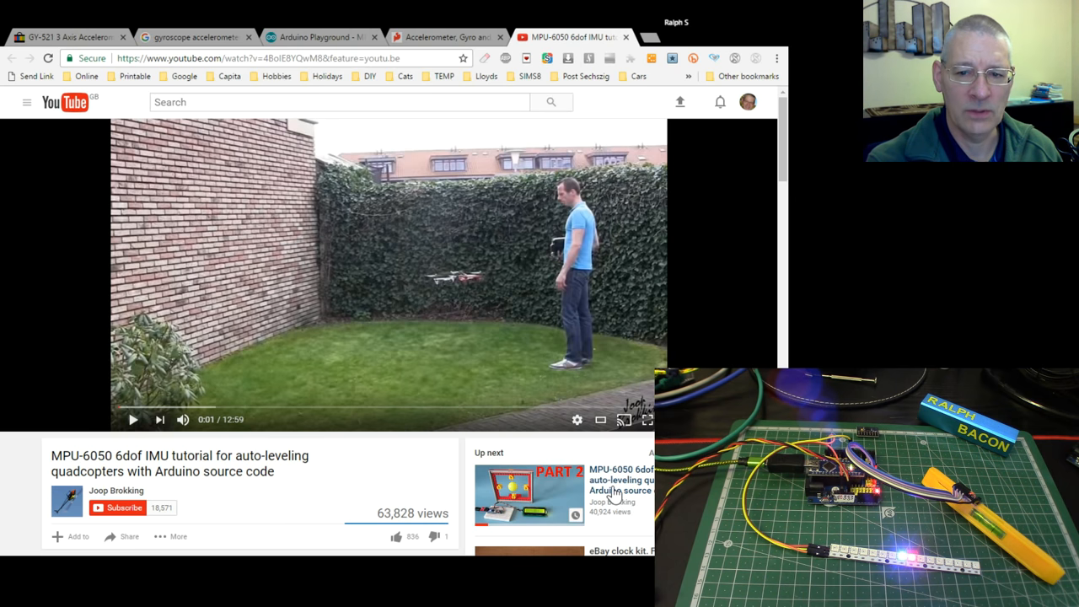
pyautogui.moveTo(308, 400)
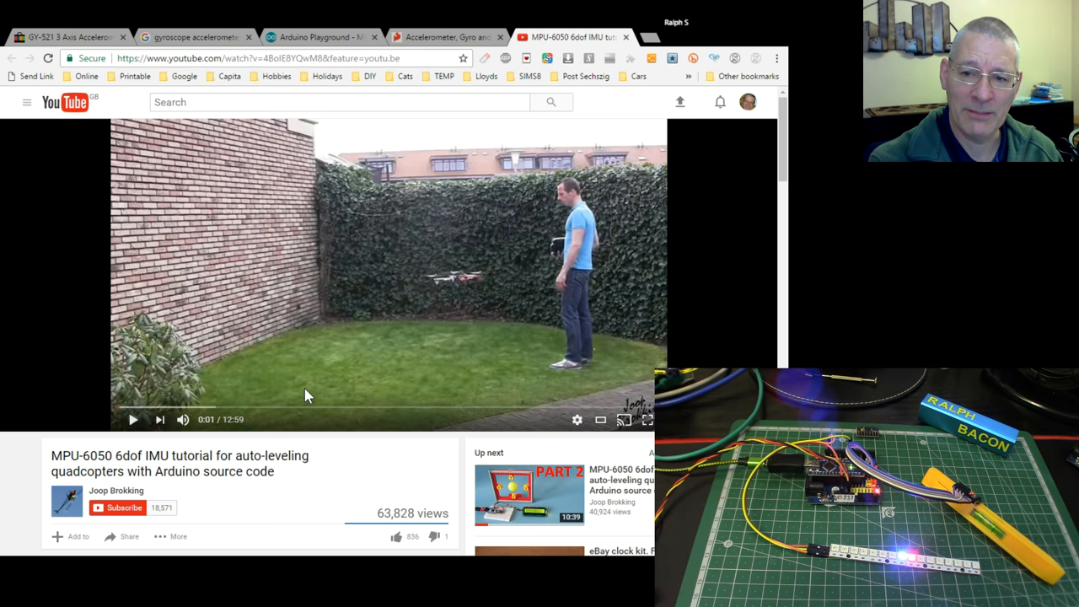
pyautogui.moveTo(409, 234)
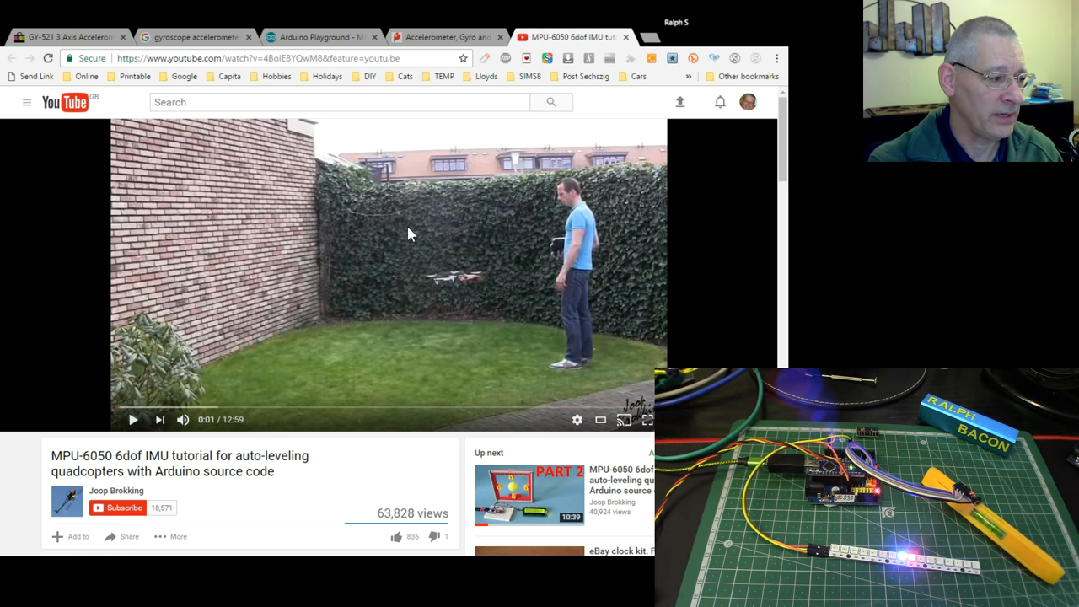
pyautogui.moveTo(546, 333)
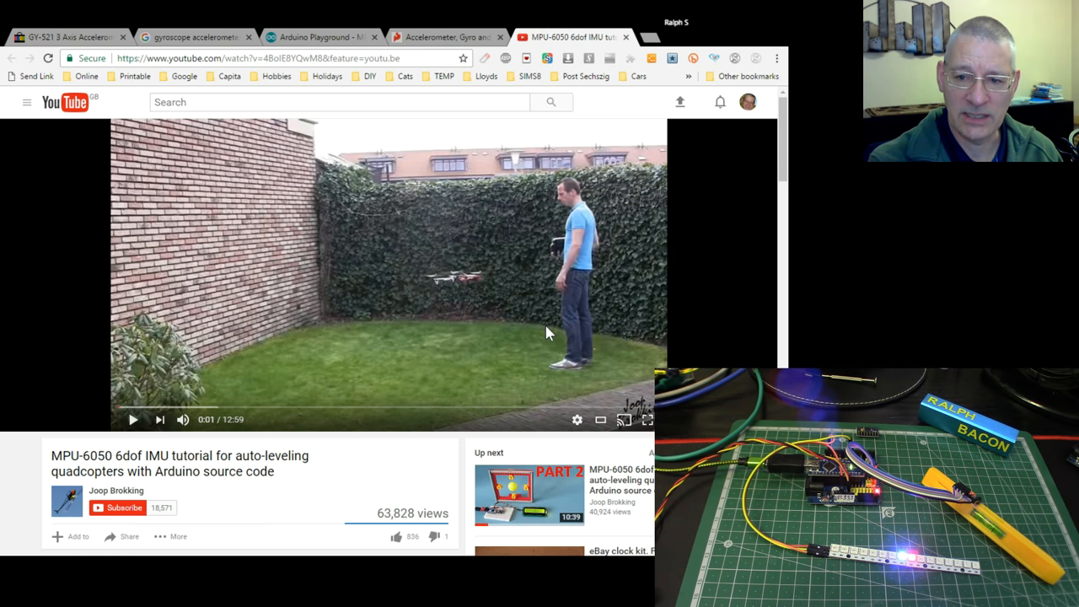
pyautogui.moveTo(518, 345)
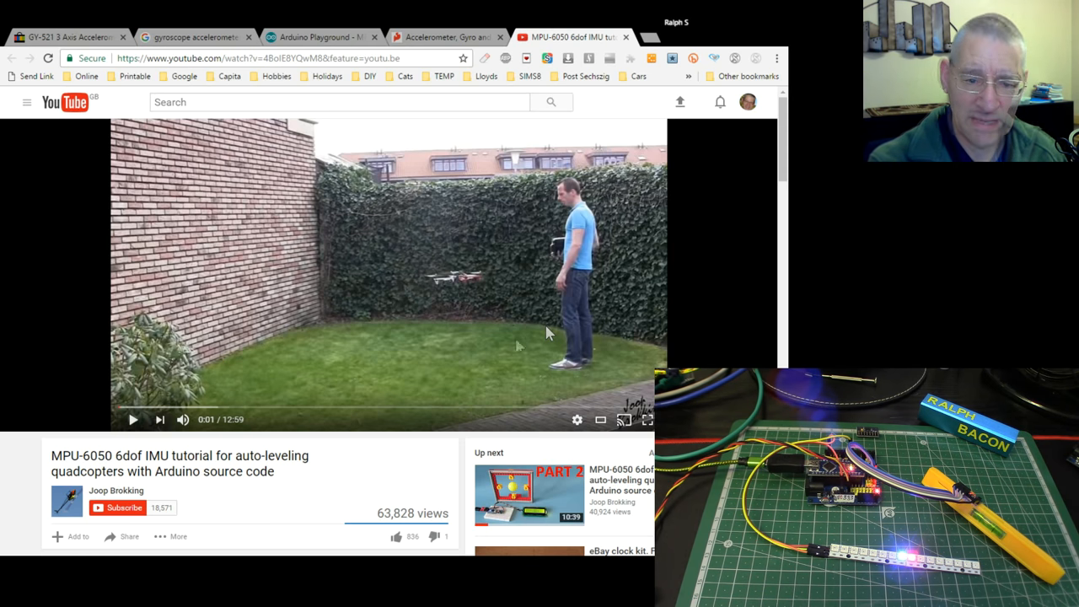
pyautogui.moveTo(495, 348)
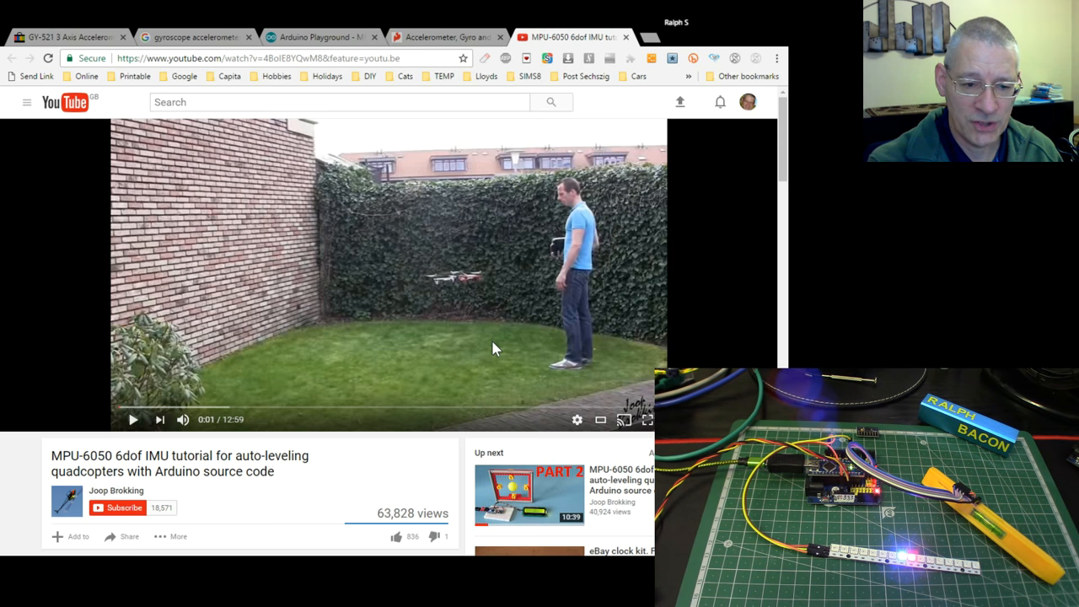
pyautogui.moveTo(502, 374)
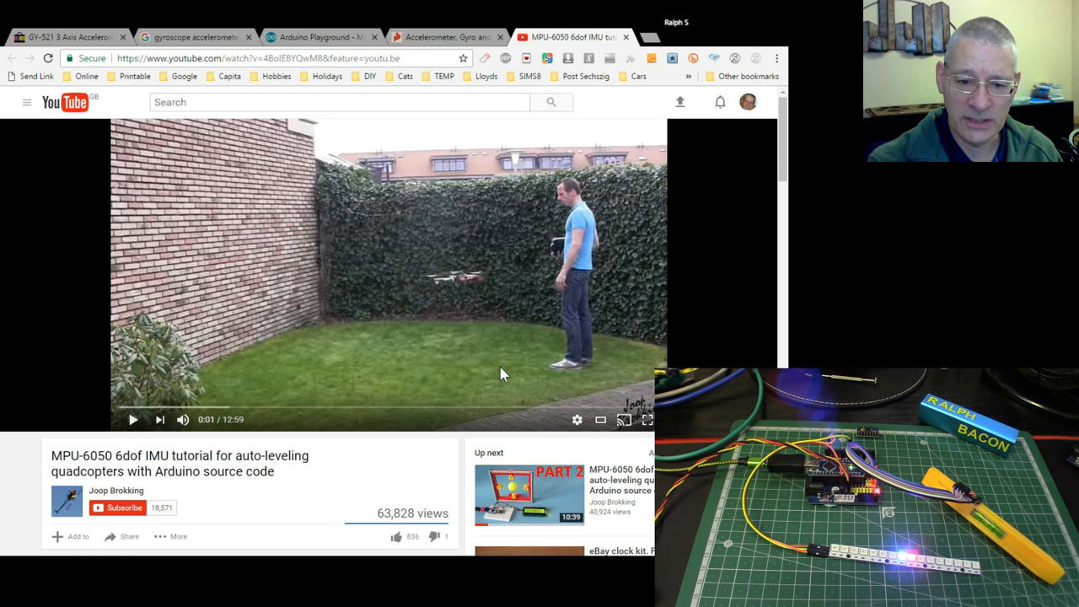
pyautogui.moveTo(555, 490)
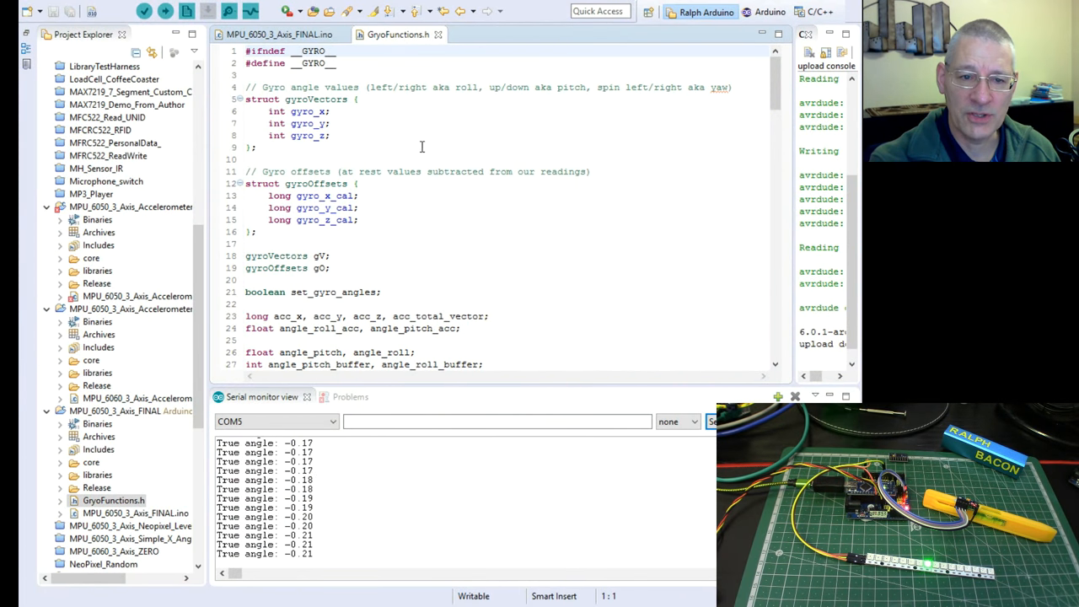
# - Scroll through GyroFunctions.h to the calcGyroAngles code, then return to its tab
pyautogui.scroll(-3)
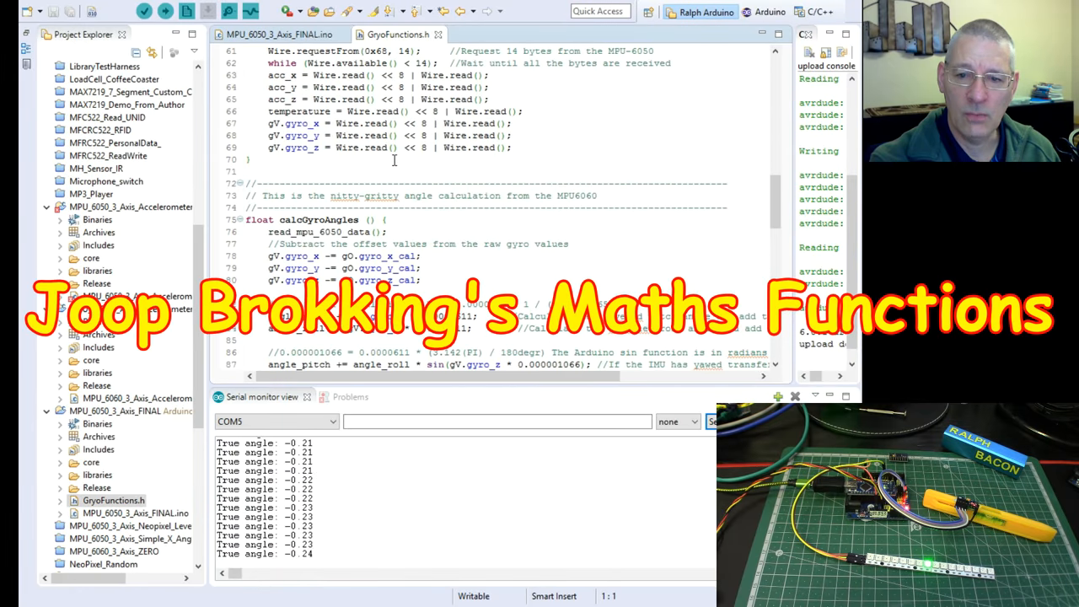
pyautogui.scroll(-3)
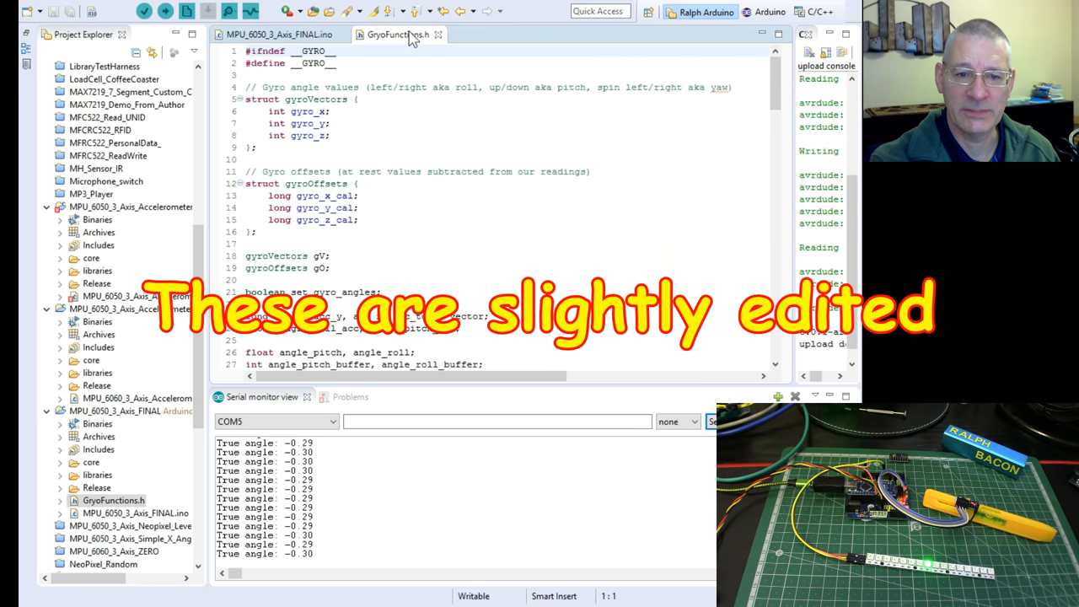
pyautogui.click(274, 35)
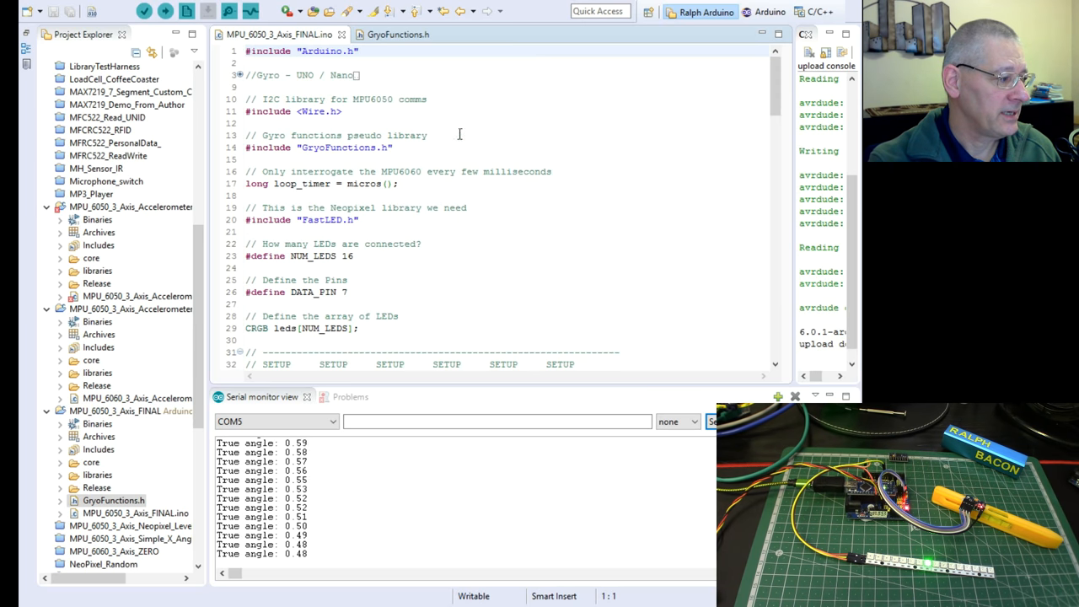
# - Scroll down to the SETUP section showing void setup() and the FastLED addLeds call
pyautogui.scroll(-3)
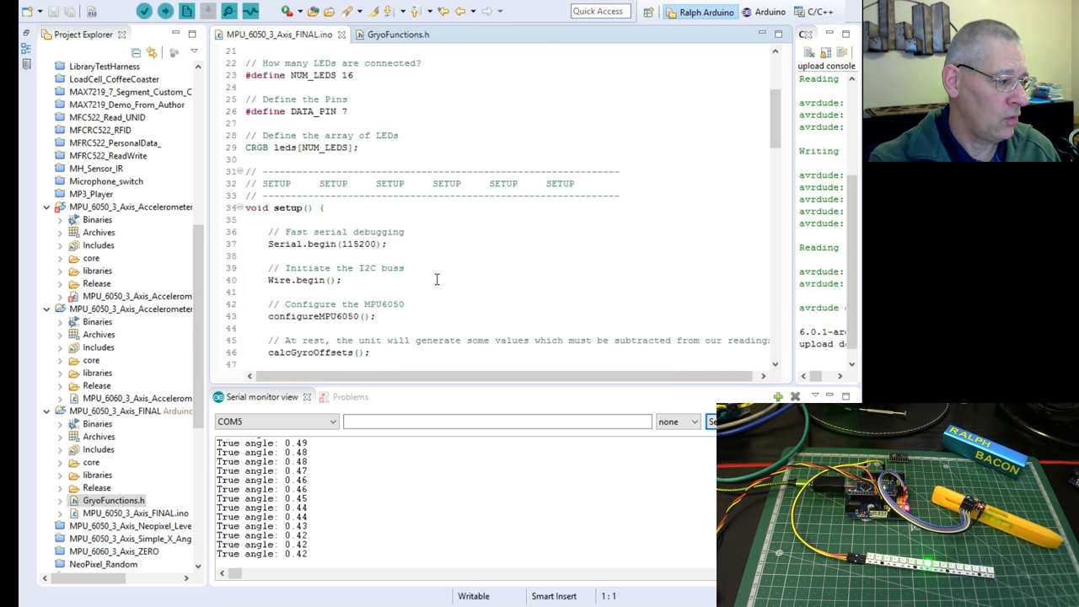
pyautogui.scroll(-3)
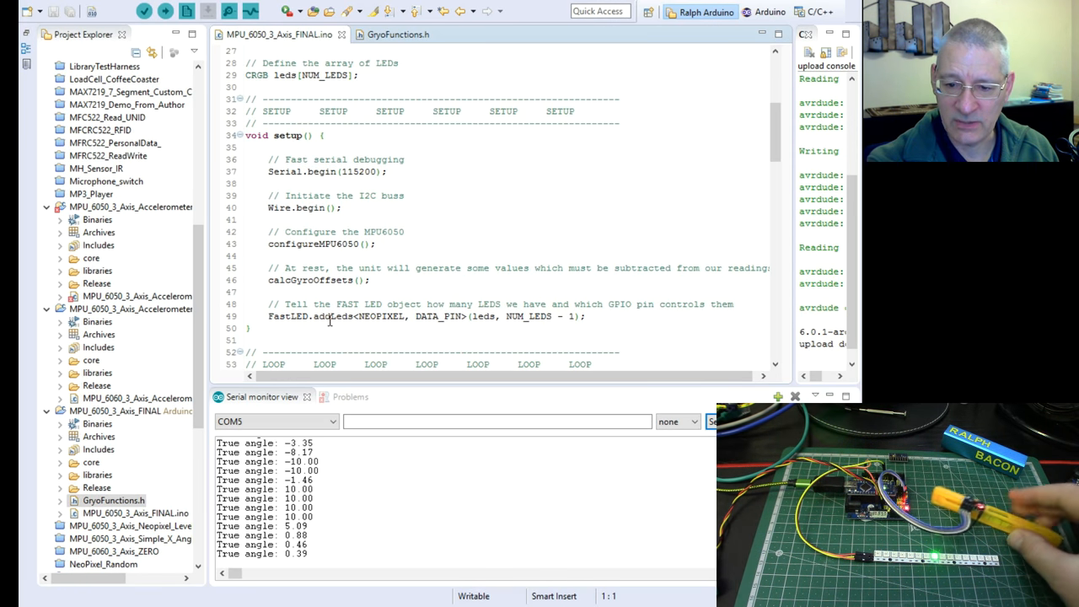
# - Scroll to void loop() and begin changing the LIMIT sensitivity from 10.00 to 45.00
pyautogui.scroll(-3)
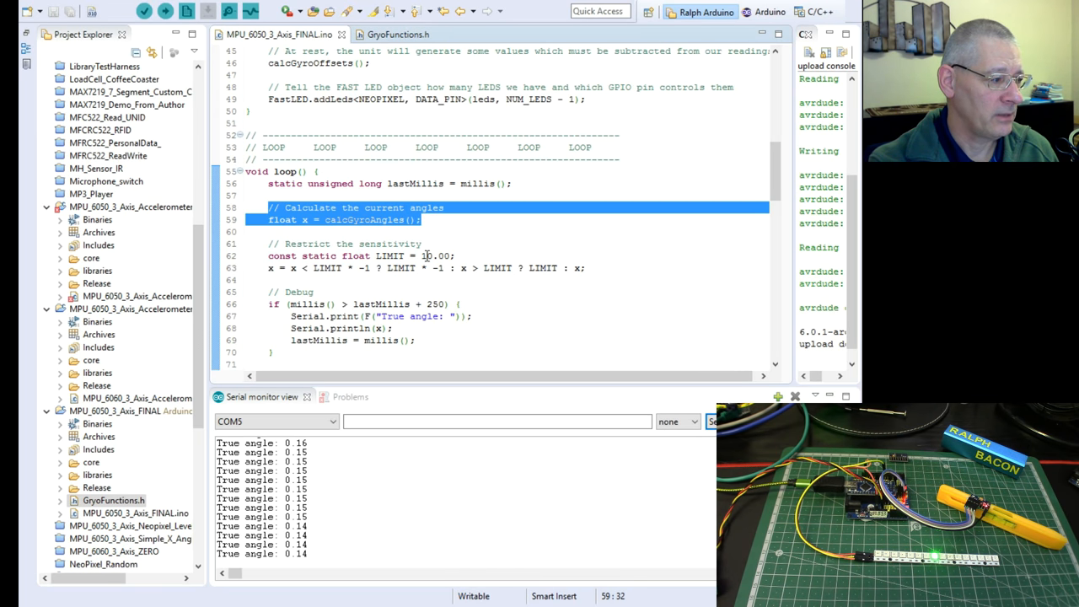
pyautogui.click(426, 256)
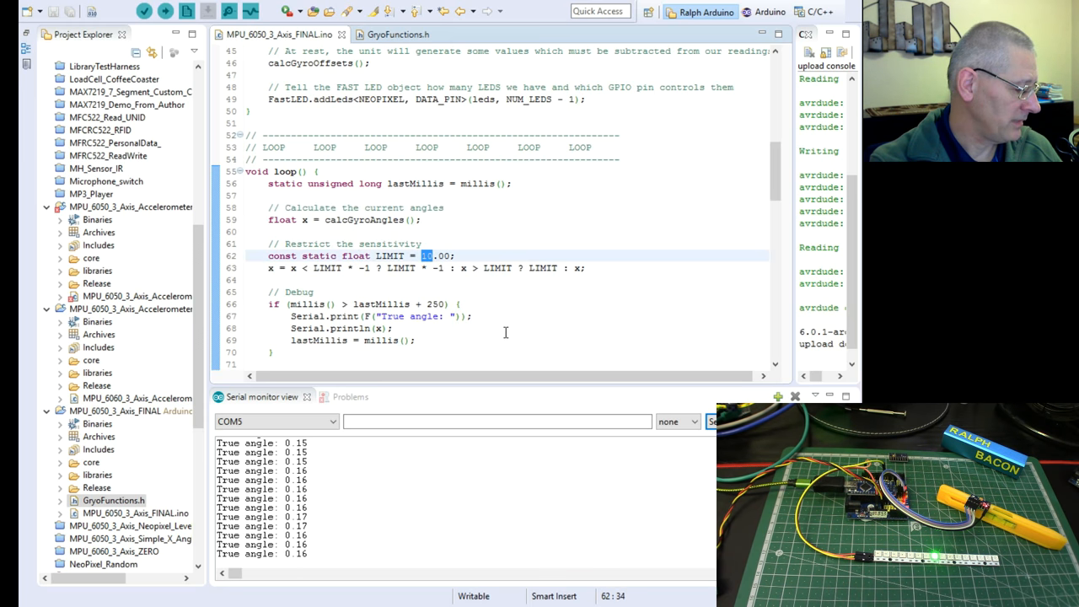
pyautogui.write('45')
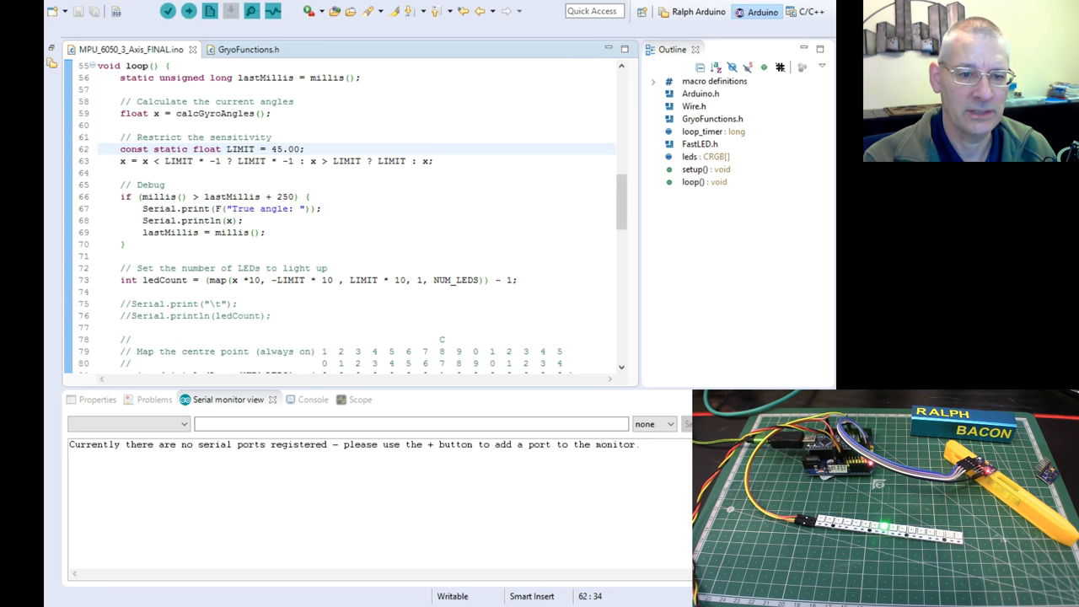
pyautogui.scroll(-3)
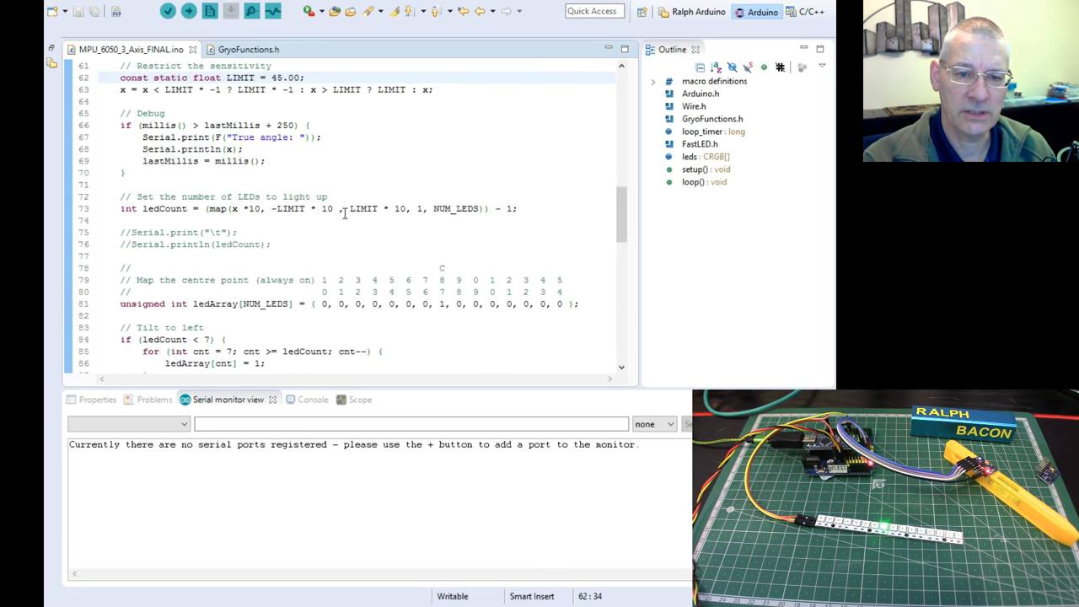
pyautogui.scroll(-3)
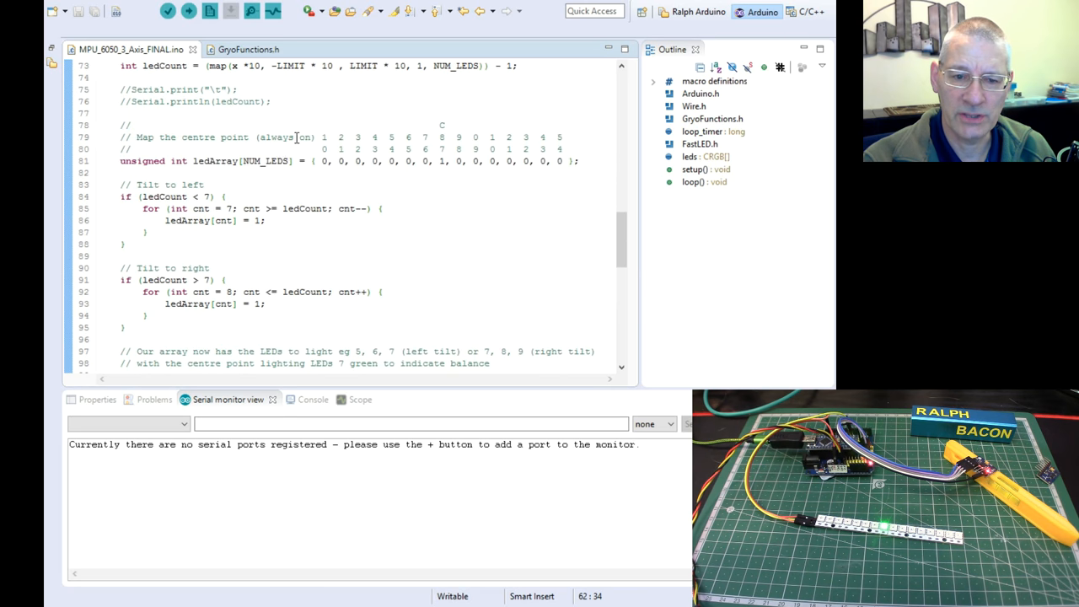
pyautogui.scroll(-3)
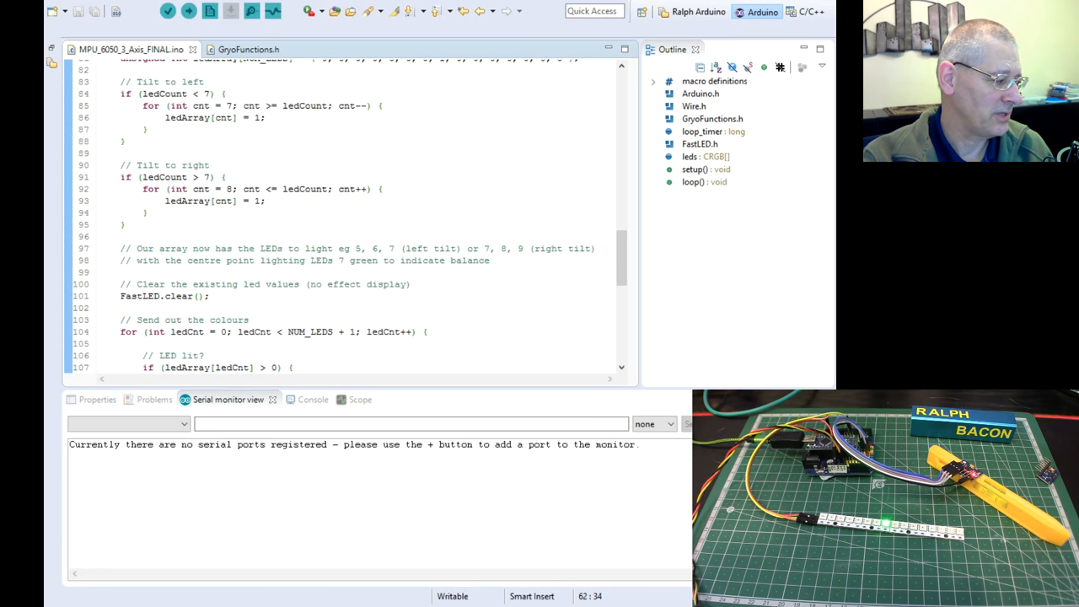
pyautogui.moveTo(827, 342)
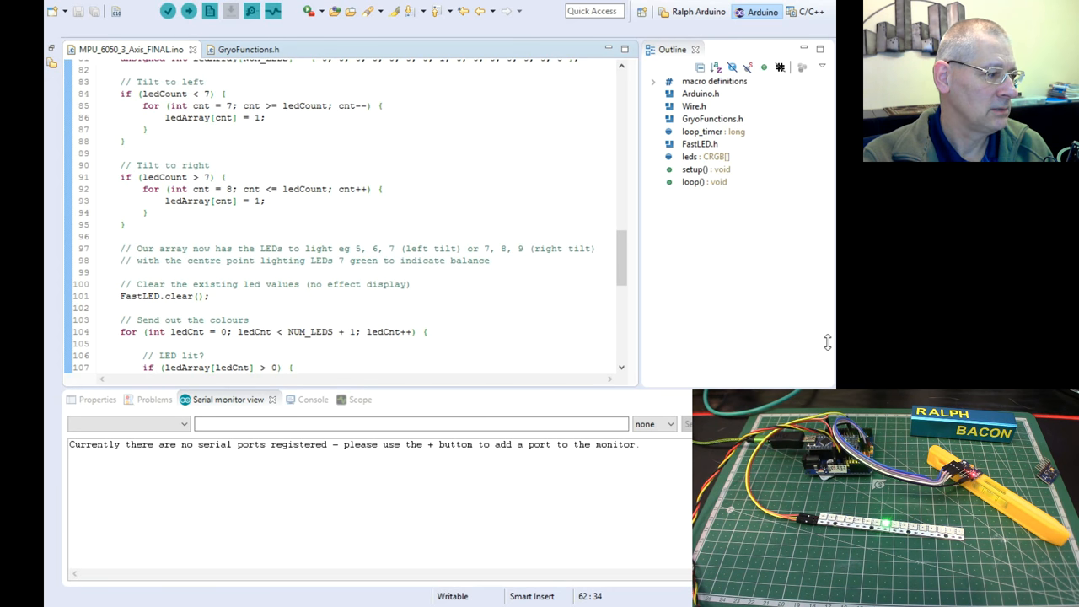